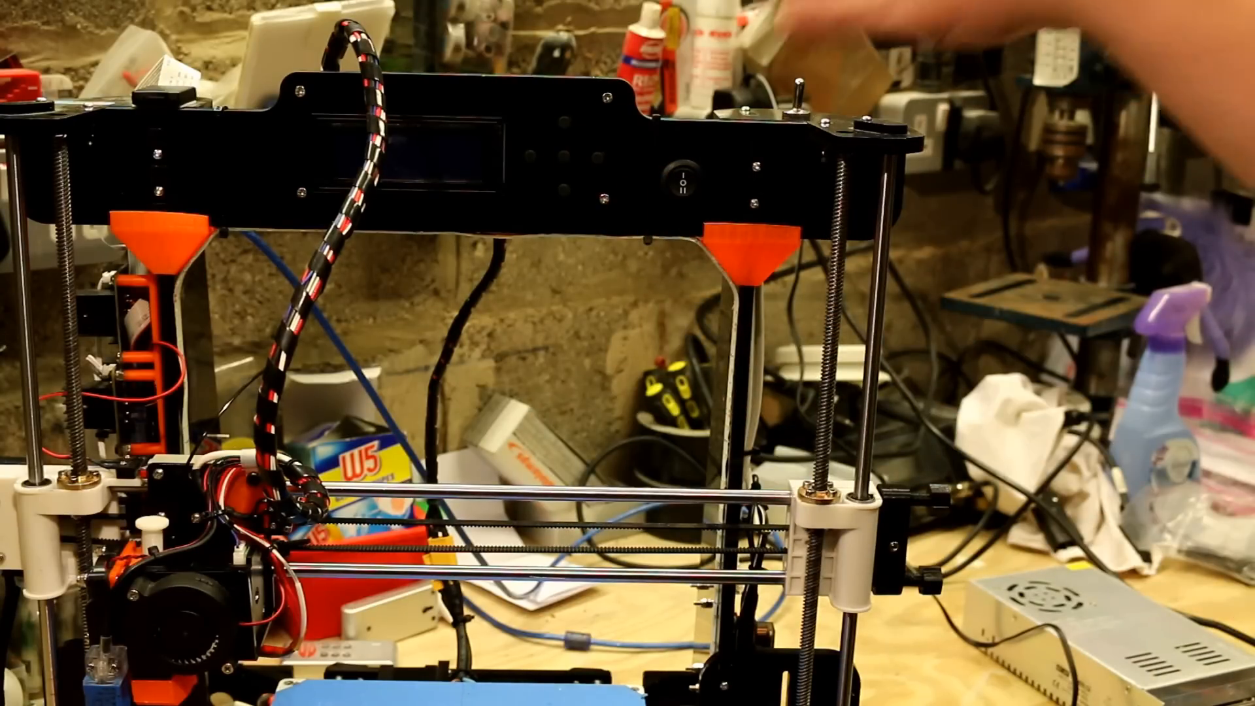
{"action": "left_click", "coordinate": [680, 176]}
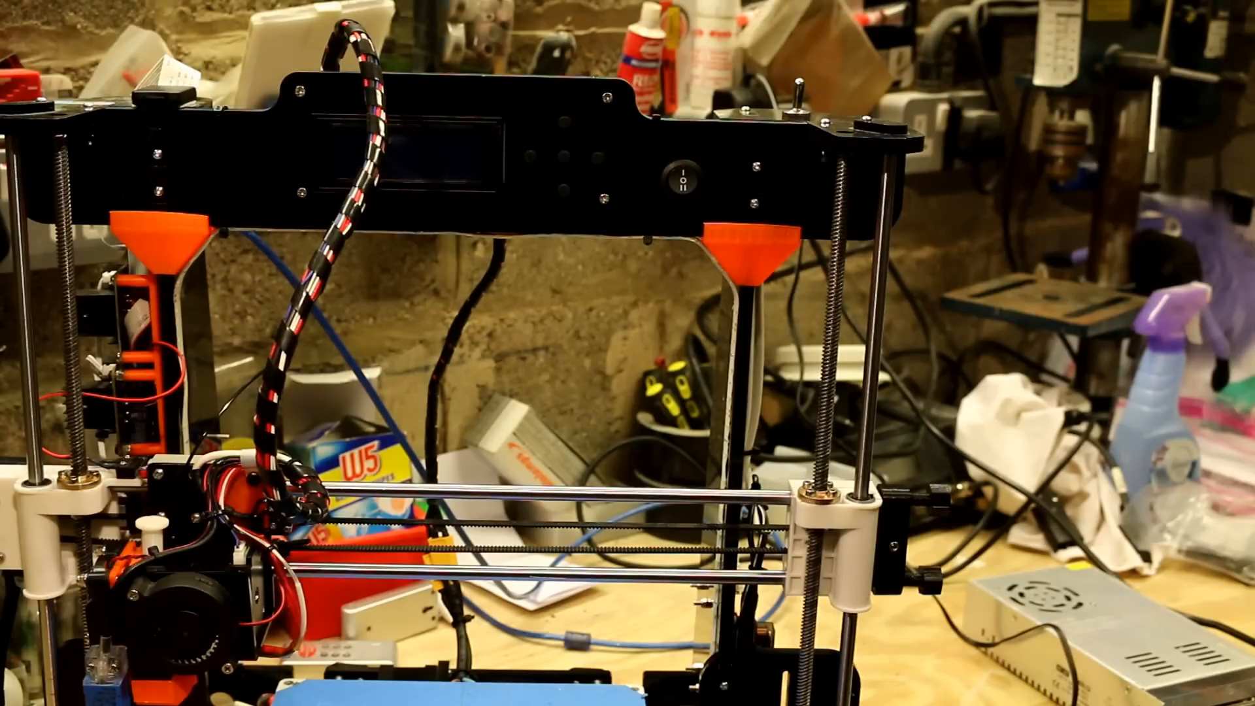